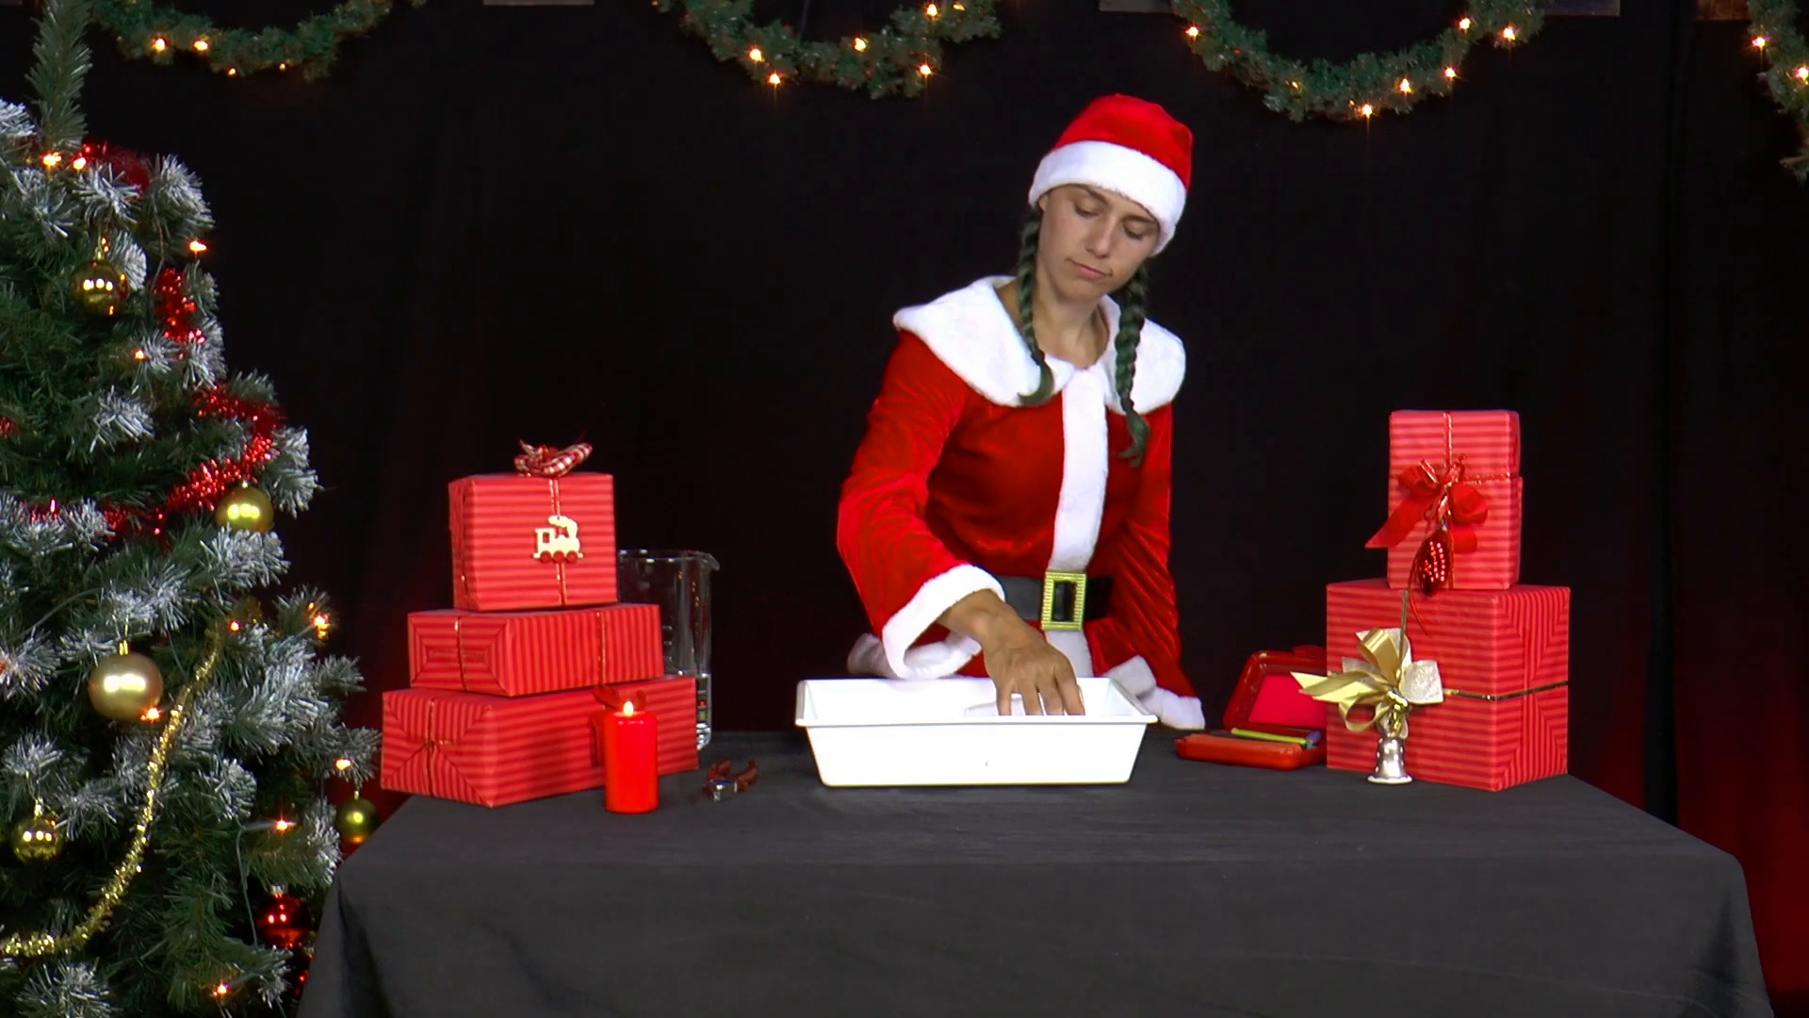
type("Pythagoras Becher")
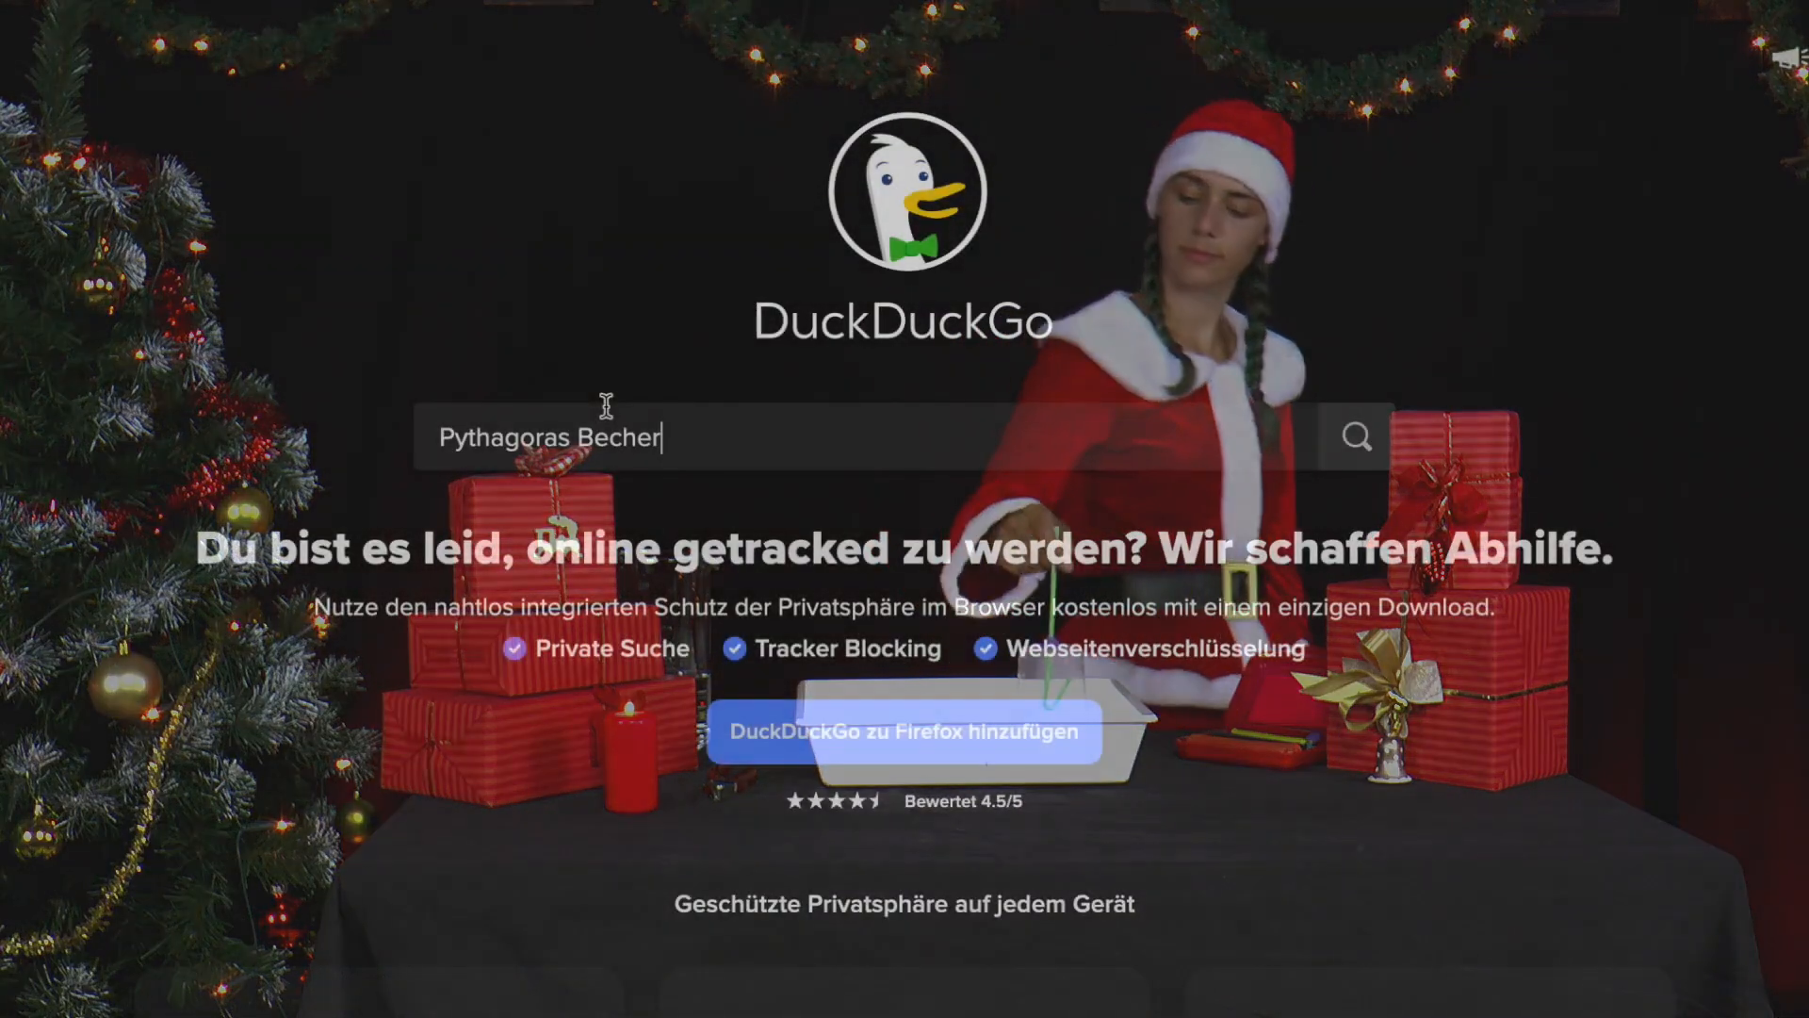